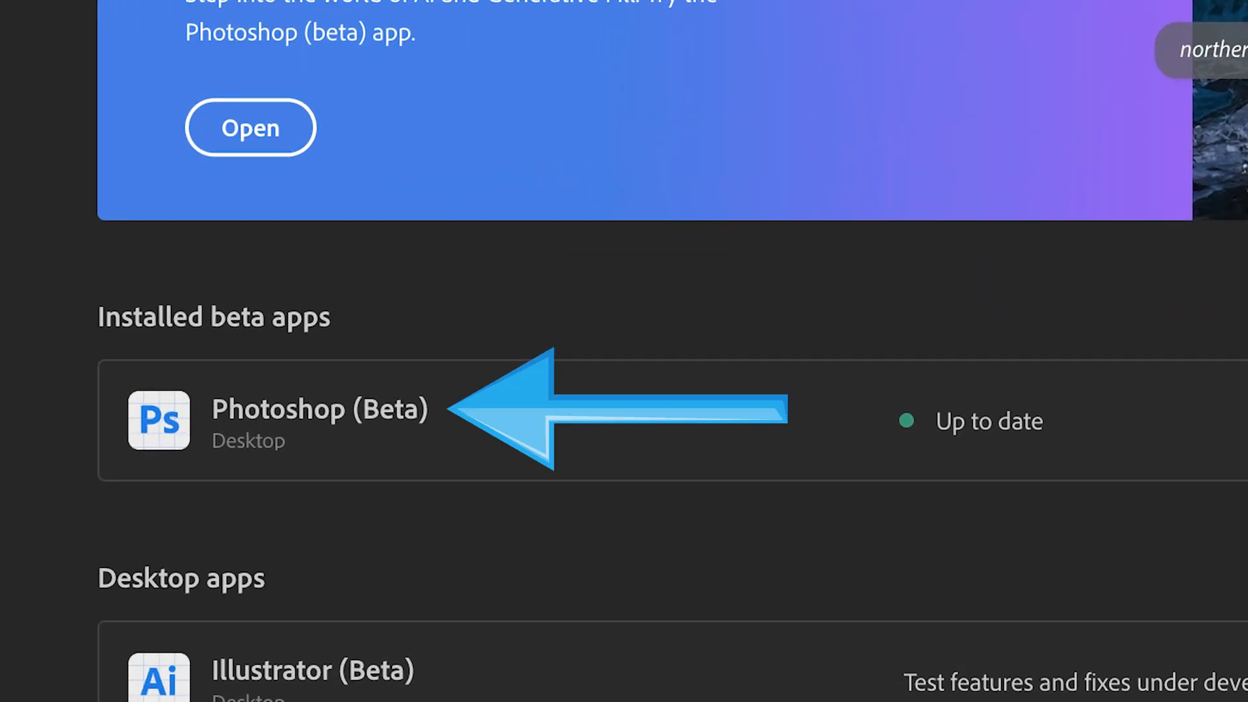
Step: Launch Photoshop (Beta) from the Creative Cloud installed beta apps list
left_click(249, 128)
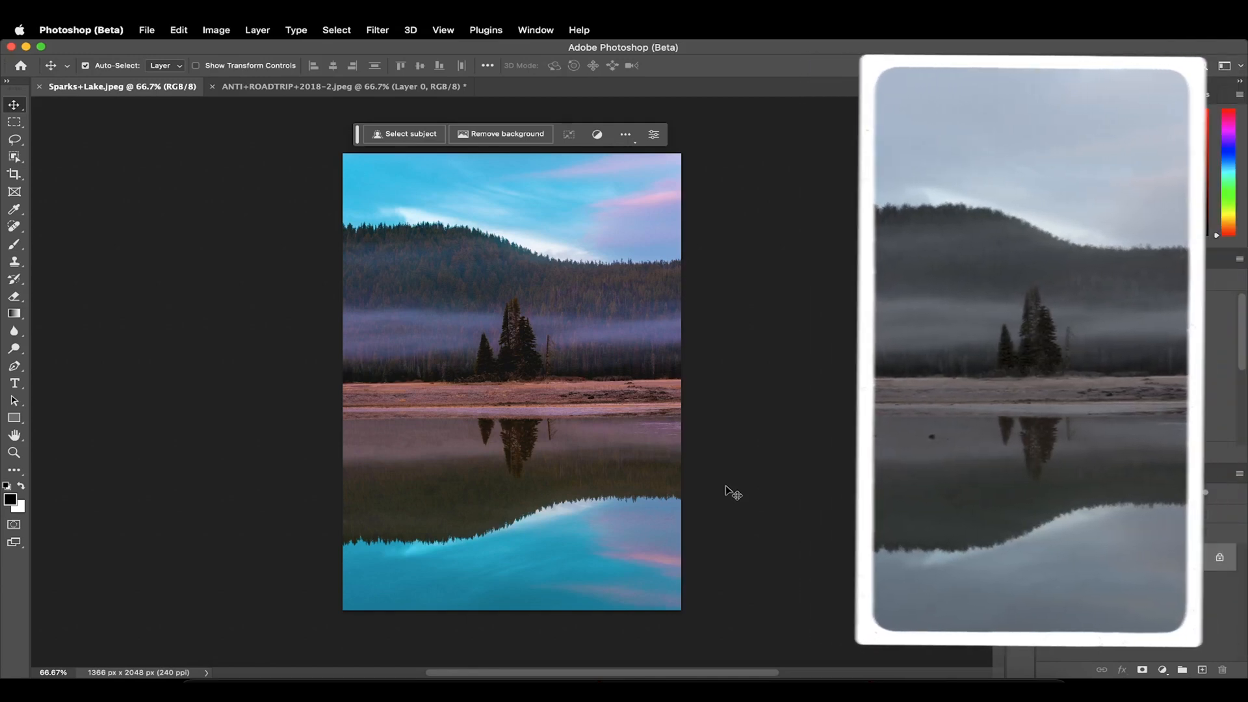
Step: Convert the lake photo's locked Background into an editable Layer 0
left_click(1035, 75)
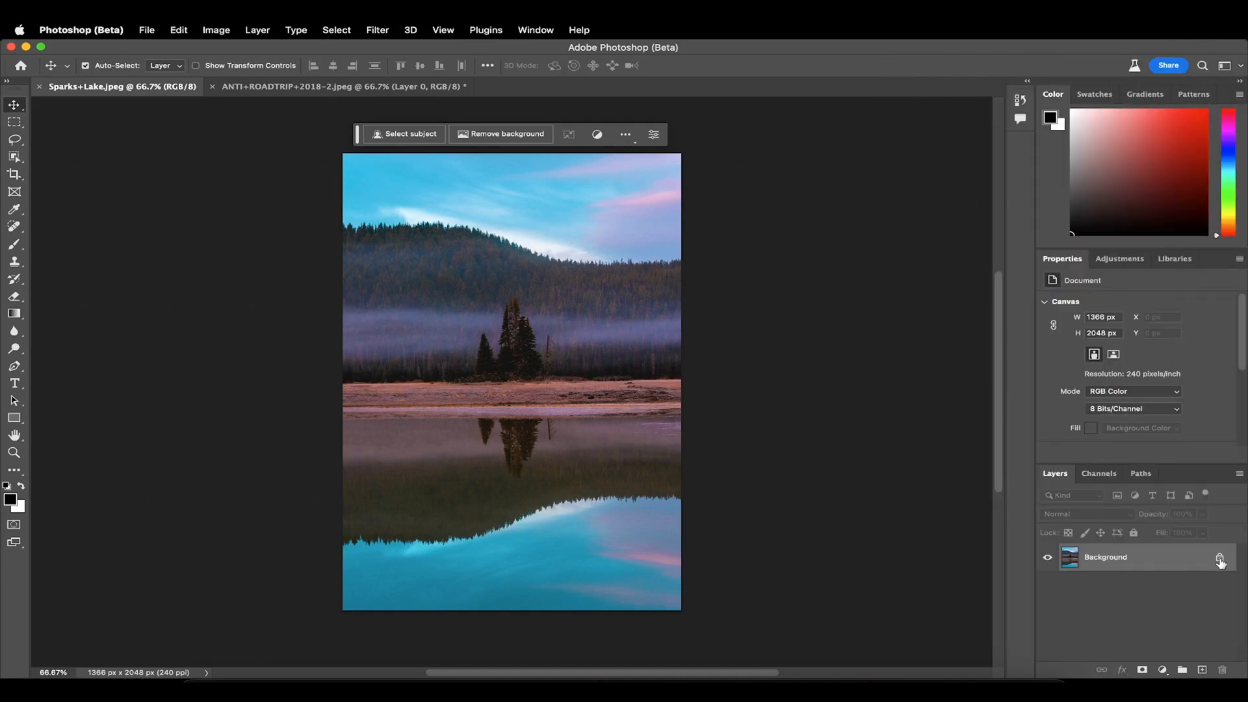
left_click(1221, 558)
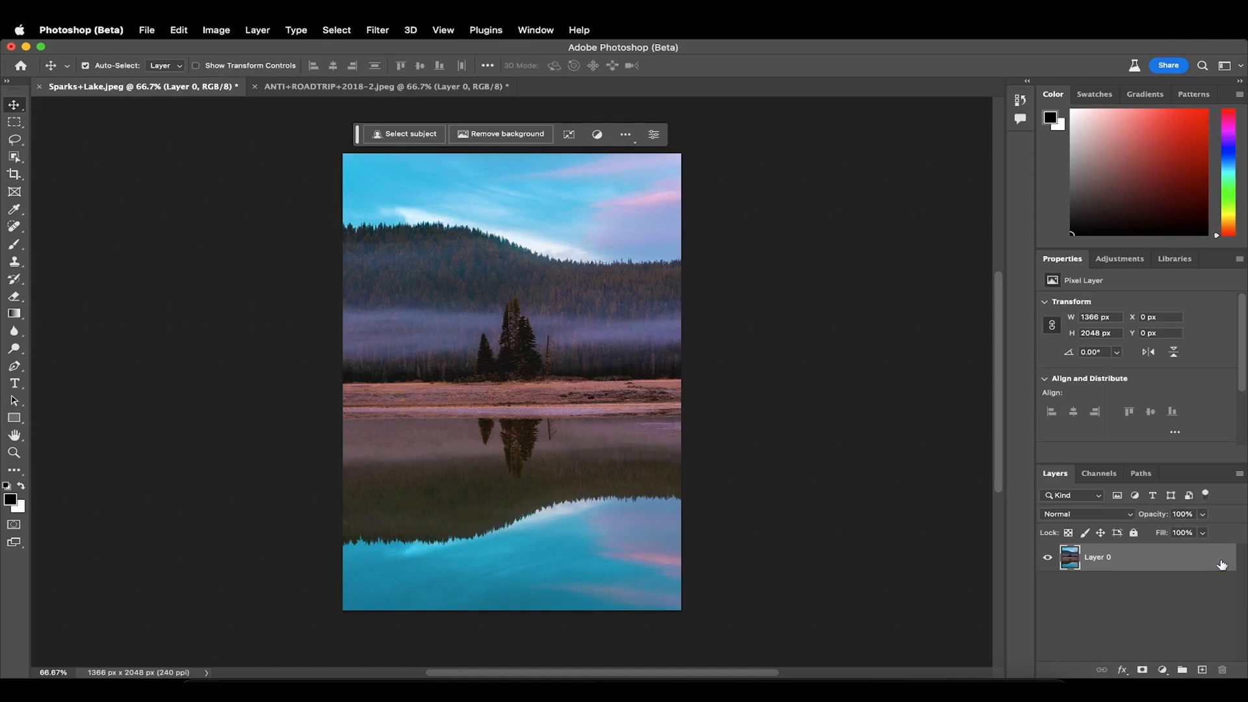
left_click(14, 174)
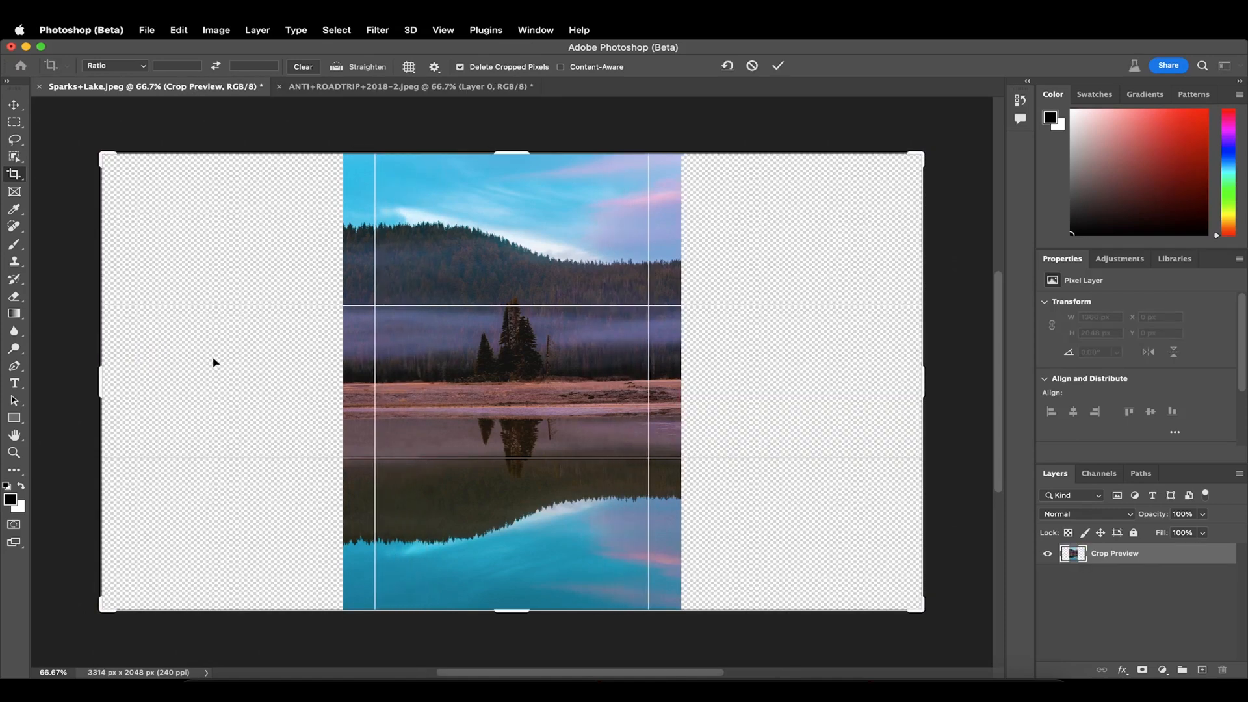
Step: Commit the widened 3314 px canvas with transparent space on both sides
left_click(778, 67)
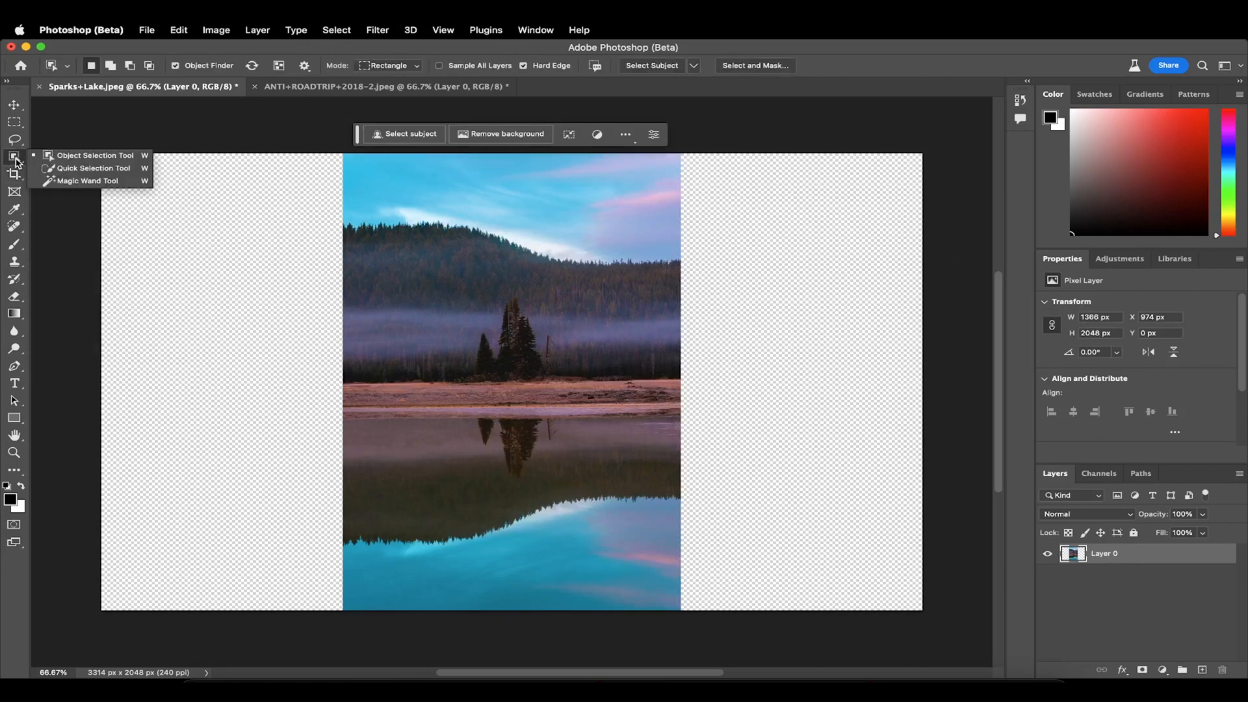
mouse_move(73, 158)
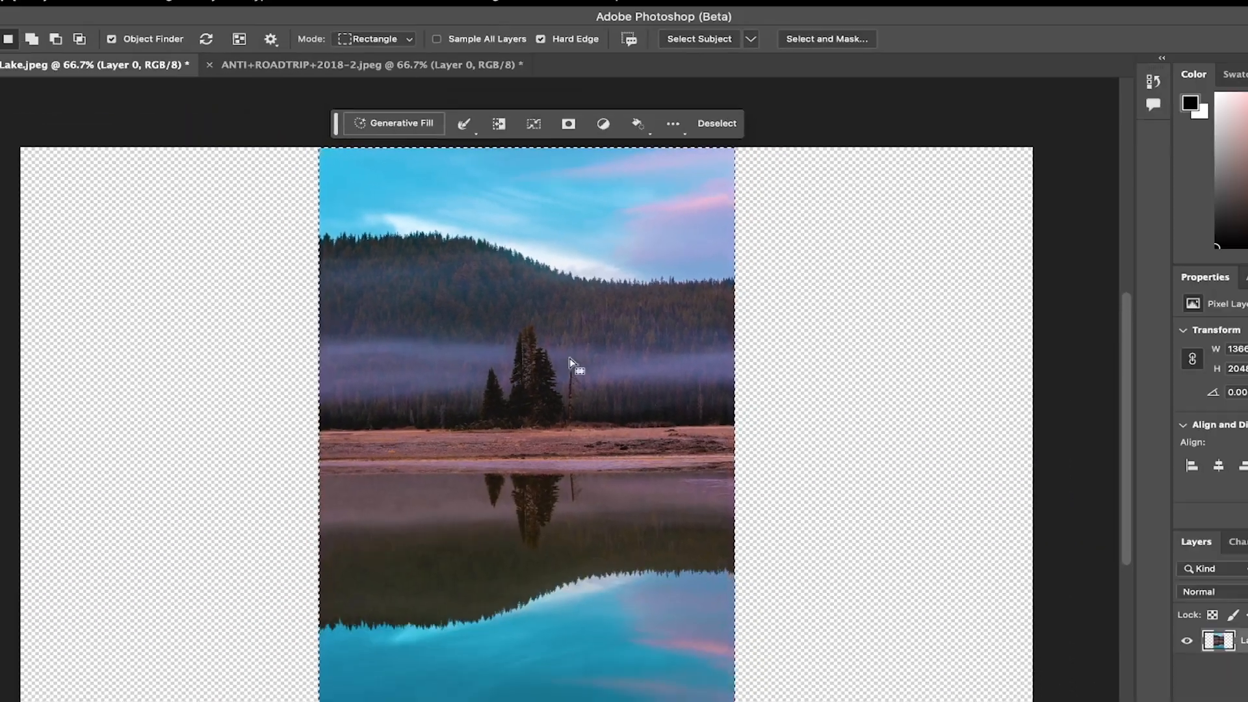
Step: Switch to the ANTI+ROADTRIP+2018-2.jpeg hiker photo document
left_click(368, 88)
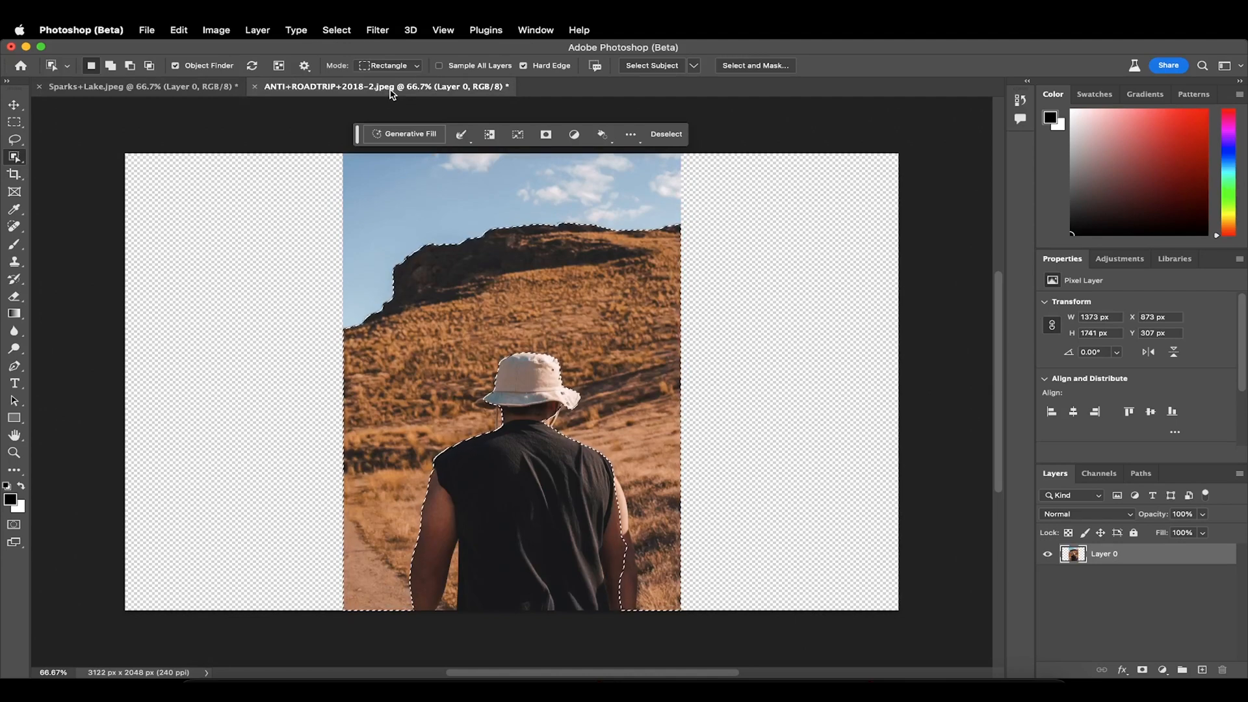
Step: Switch to the Quick Selection Tool to brush the selection over the whole hiker photo
left_click(14, 156)
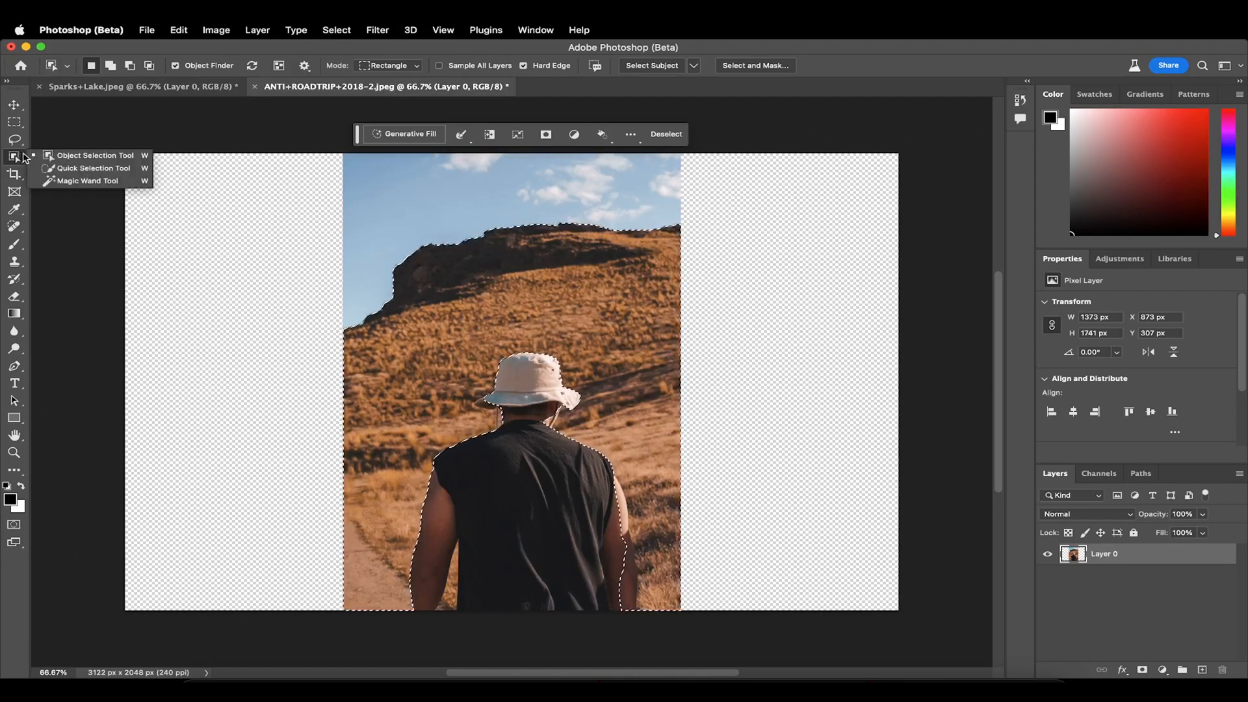
left_click(93, 168)
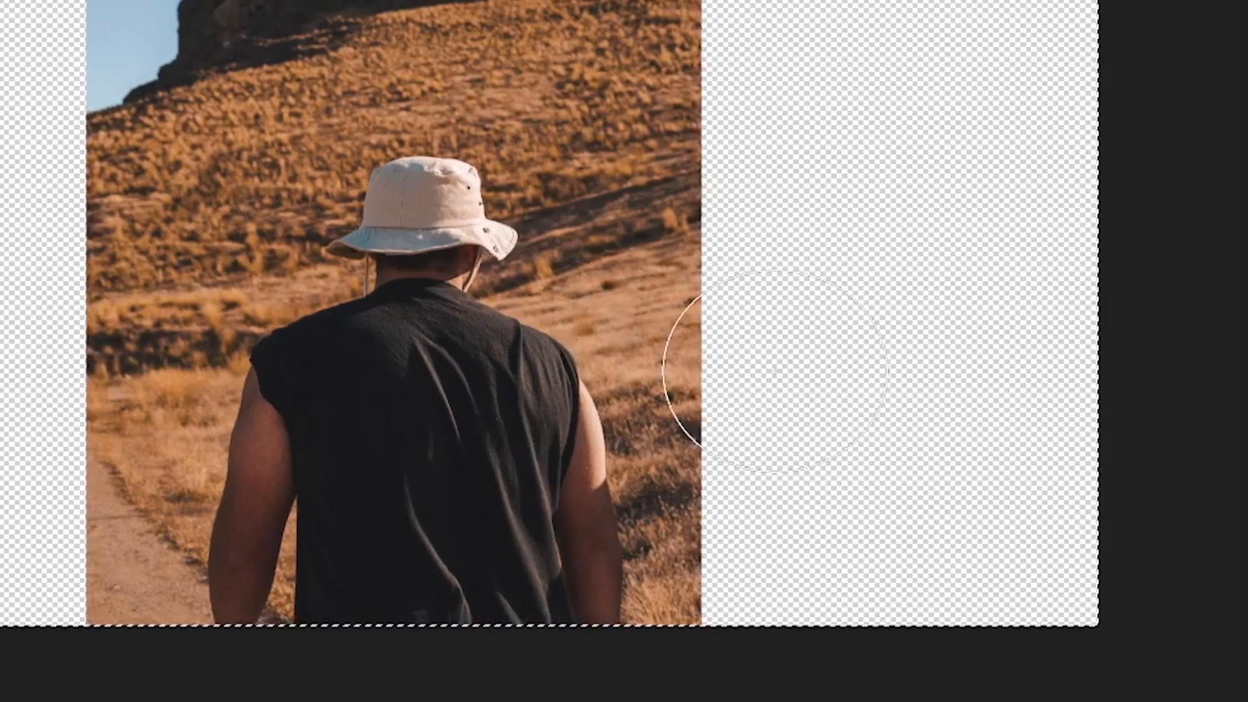
mouse_move(549, 391)
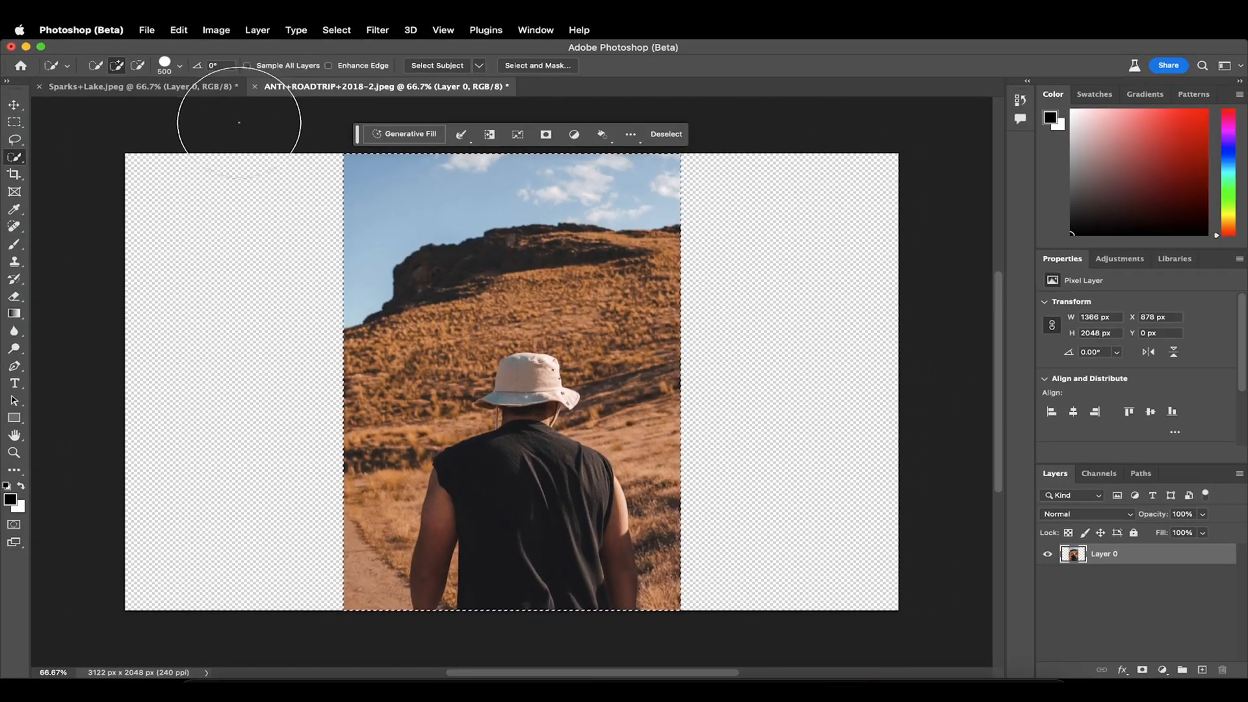
Step: Return to Sparks+Lake.jpeg and invert the selection to the empty side areas
left_click(139, 86)
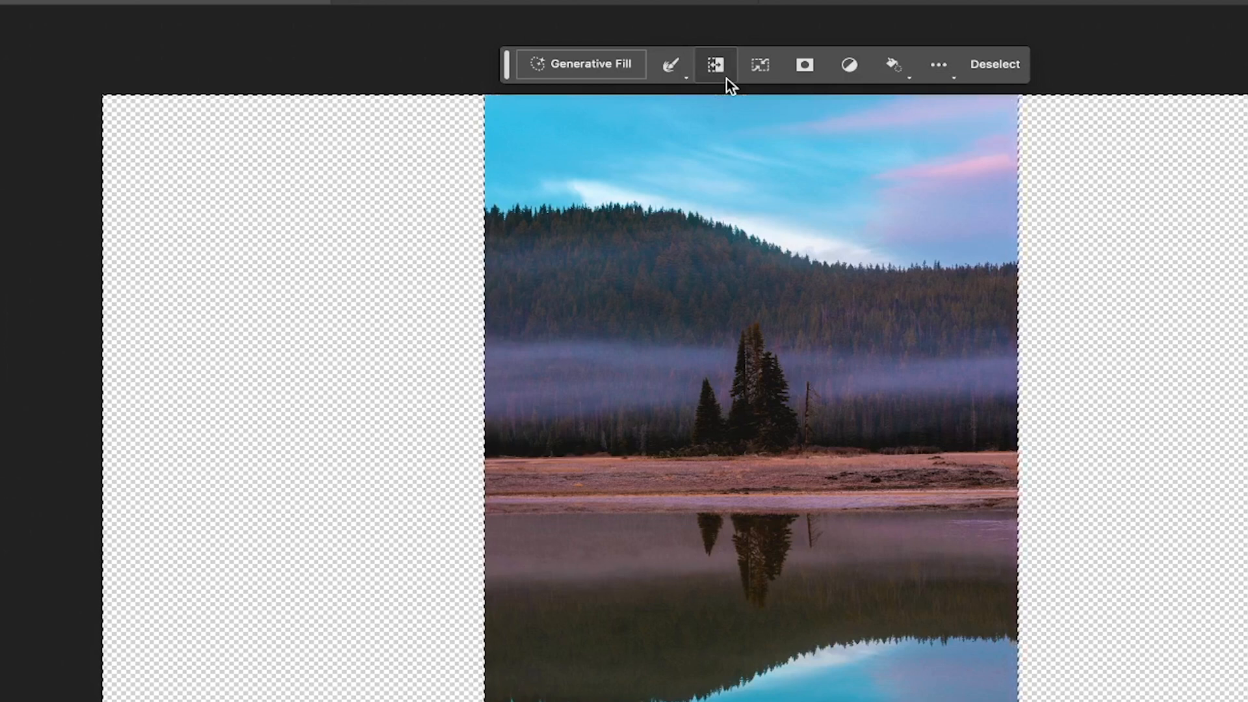
left_click(580, 64)
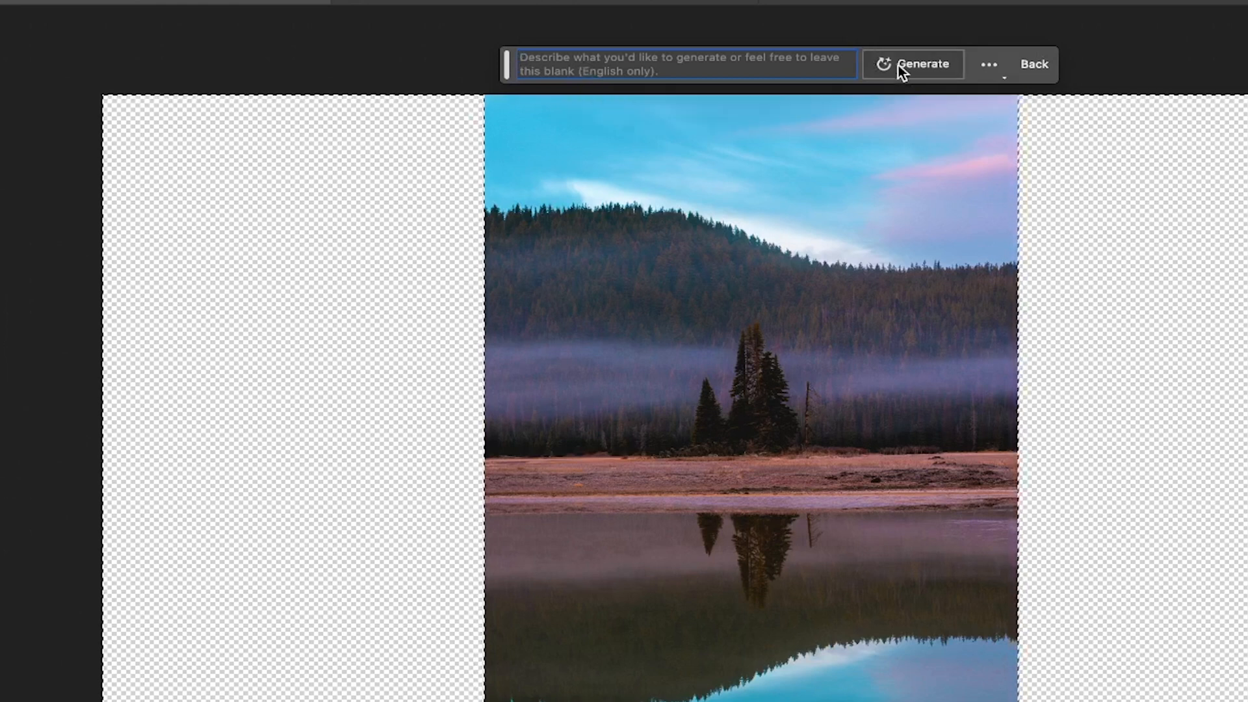
Step: Generate fill with a blank prompt and browse the three landscape variations
left_click(913, 64)
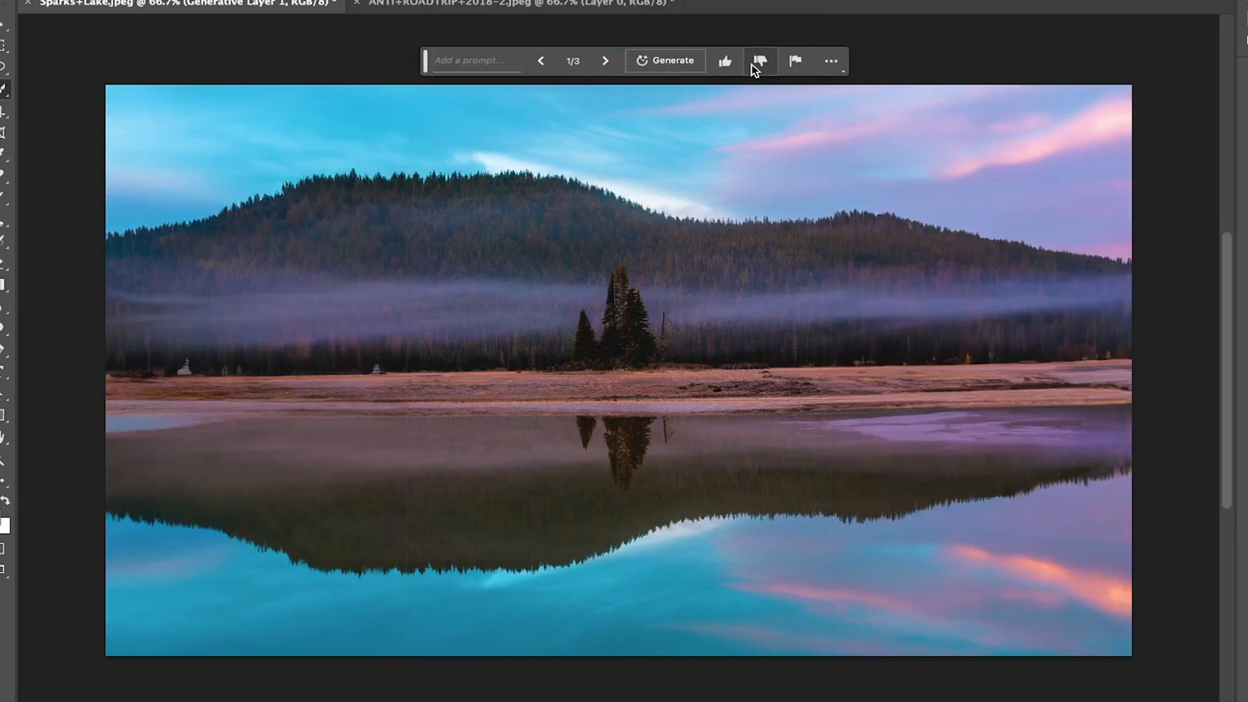
left_click(606, 61)
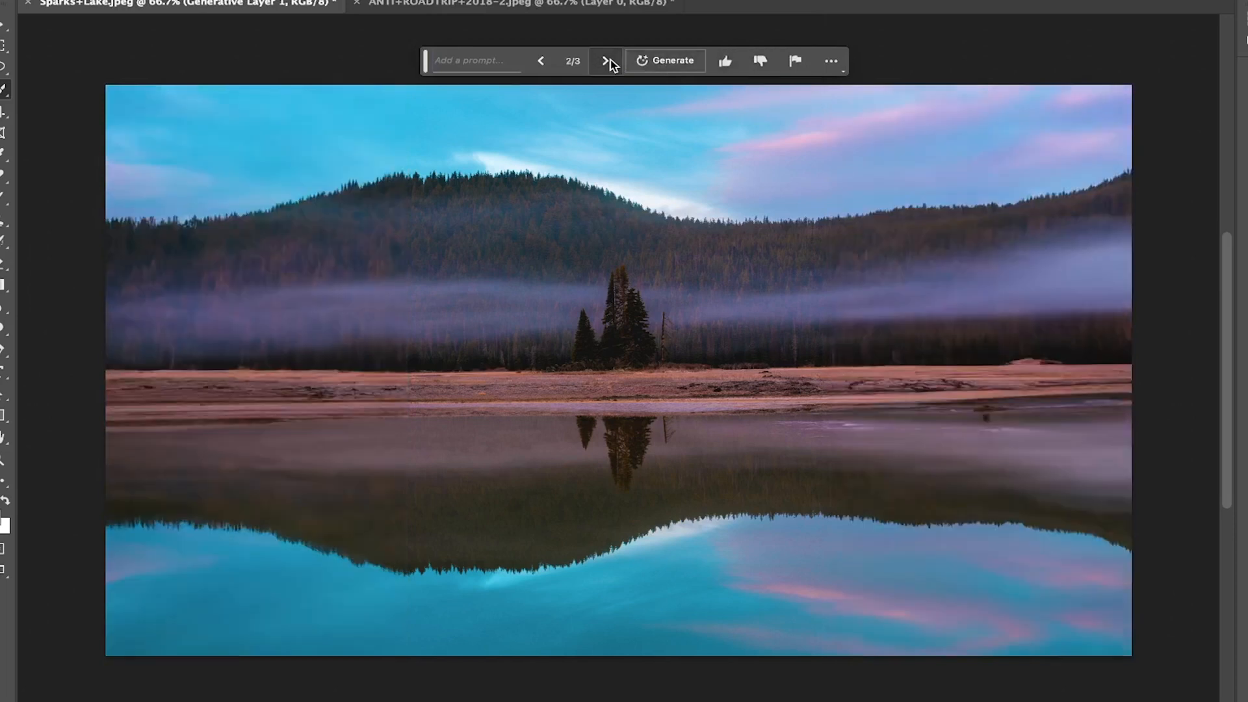
left_click(606, 61)
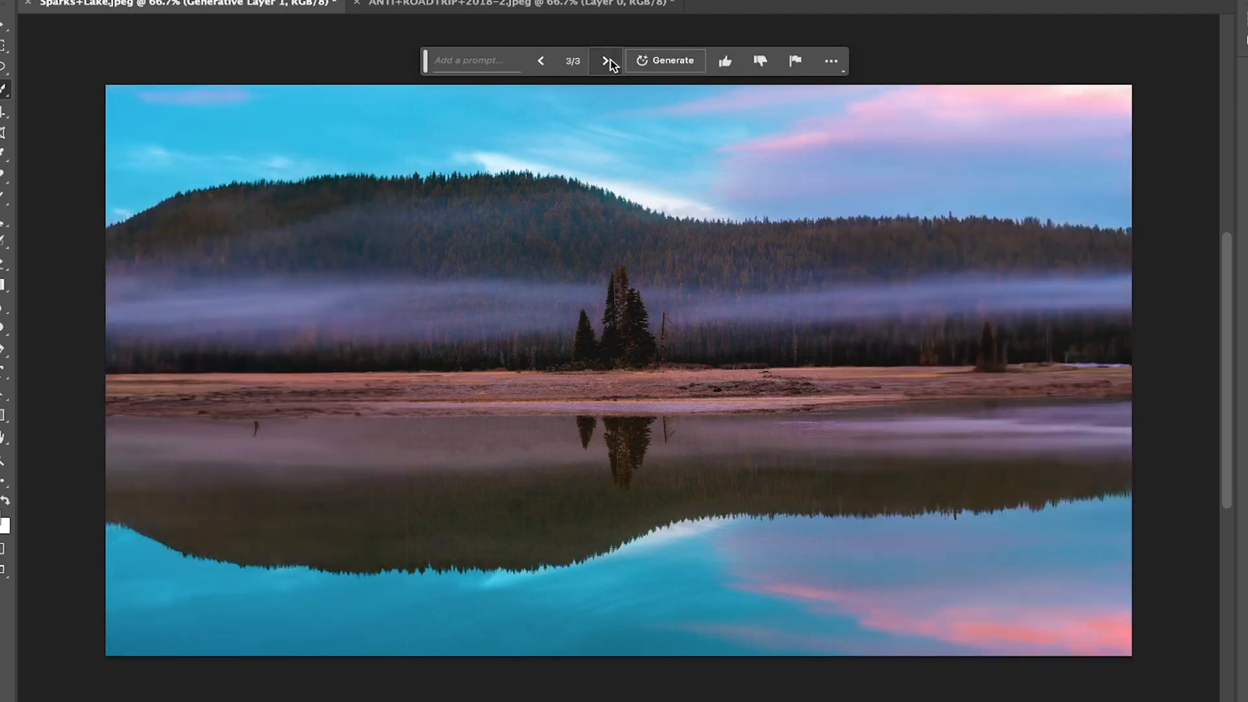